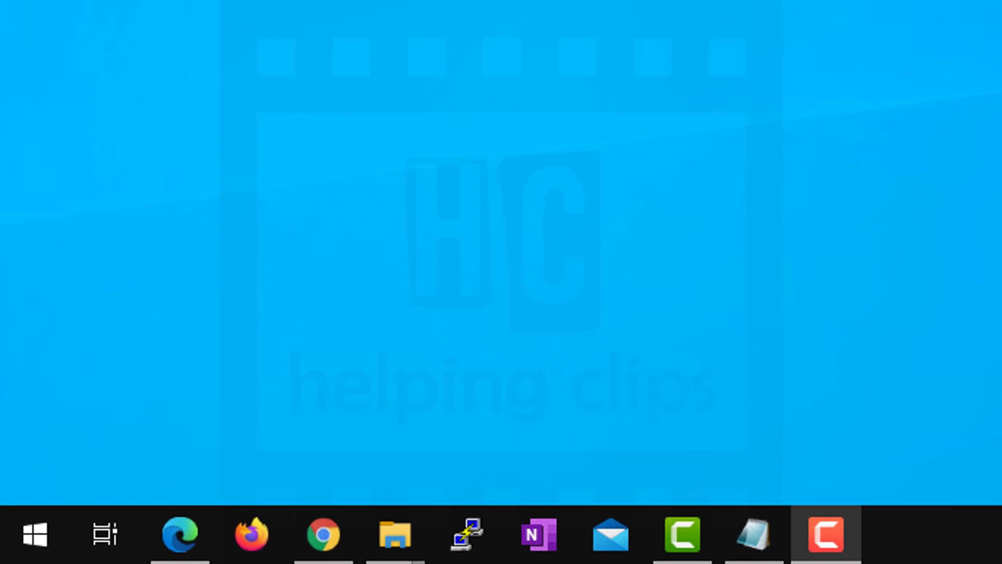
Step: Search the Start menu for cmd to bring up Command Prompt
click(34, 535)
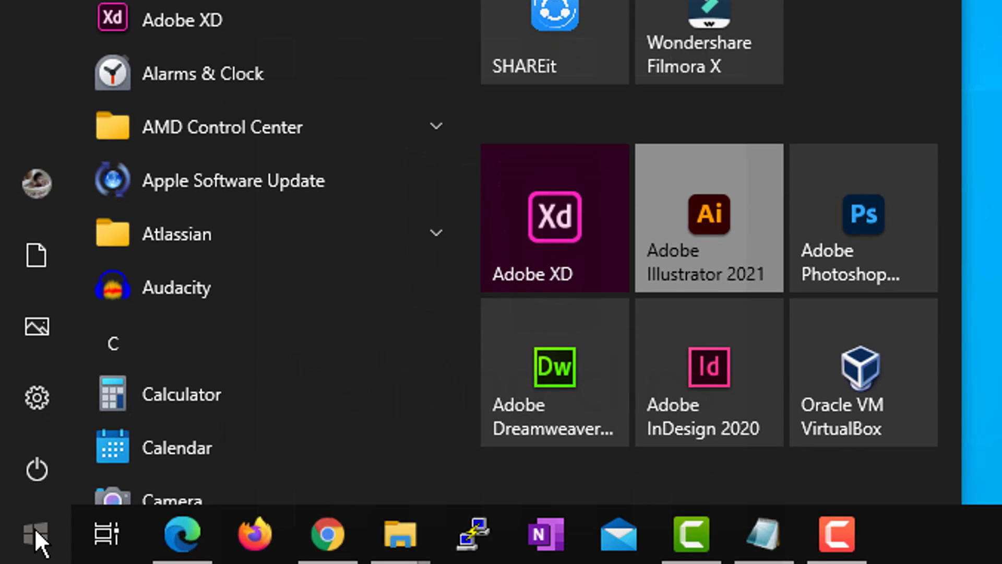
text(cmd)
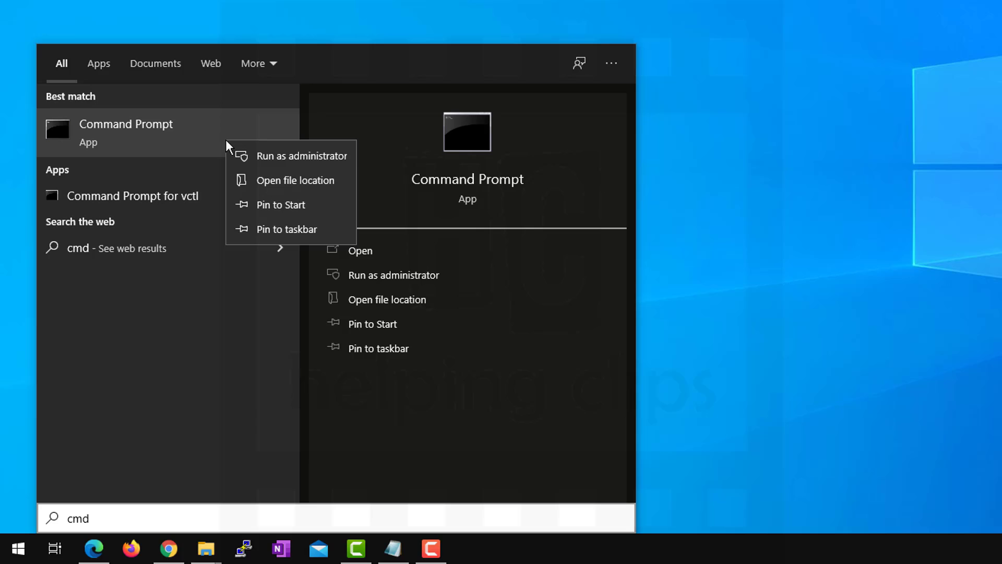
mouse_move(286, 160)
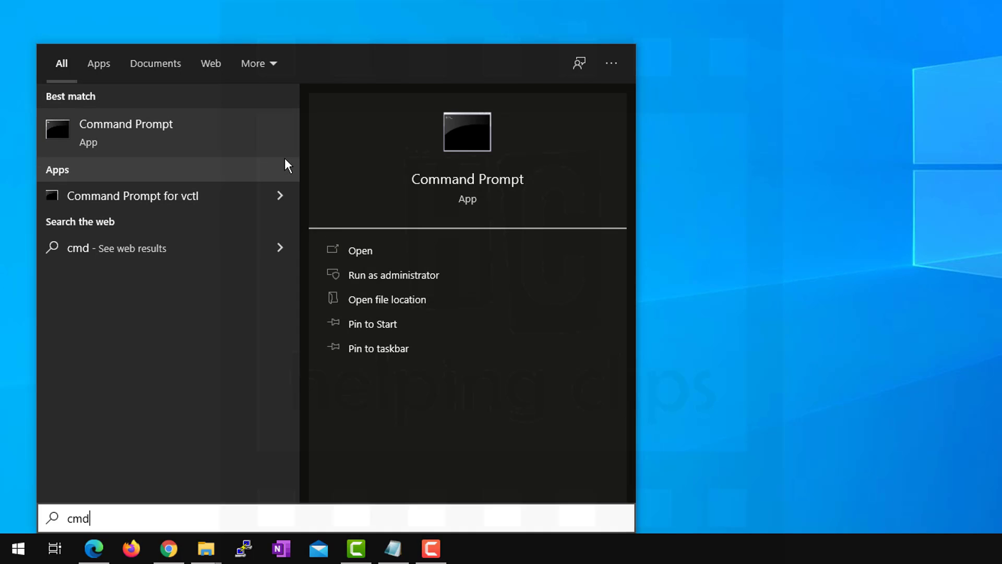
Step: Launch Command Prompt as administrator and run the slmgr /dli licence query
click(394, 274)
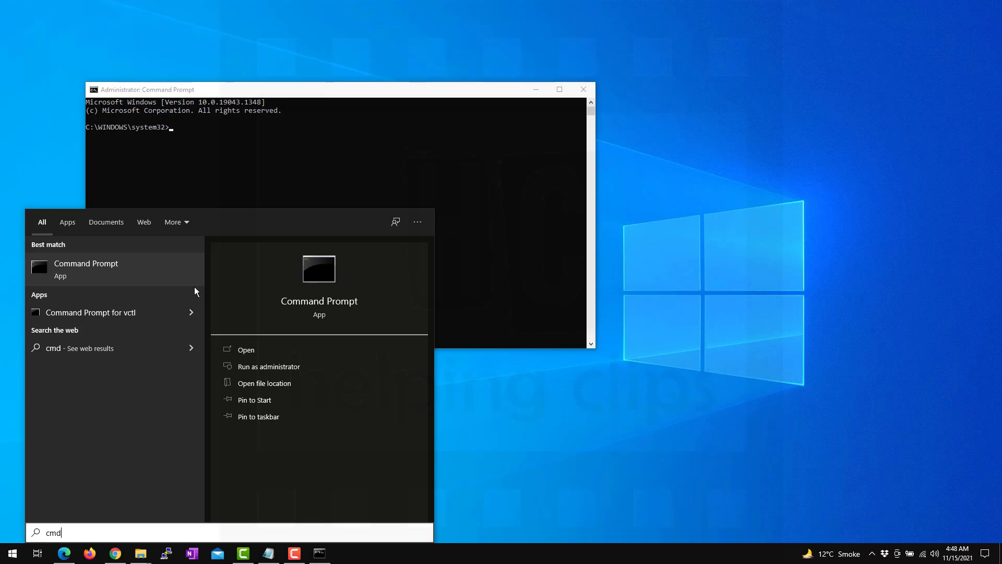
click(332, 89)
text(slm)
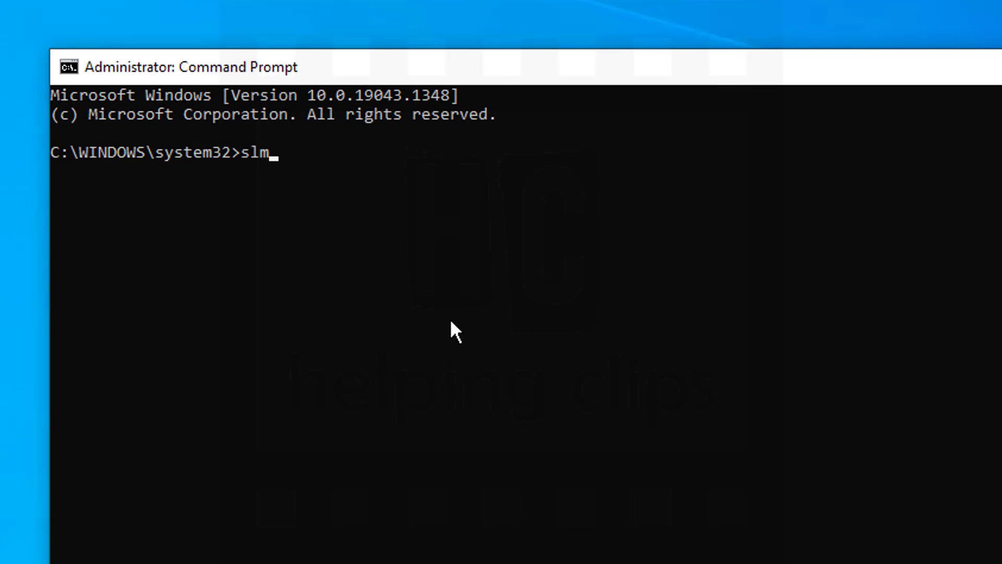
text(gr)
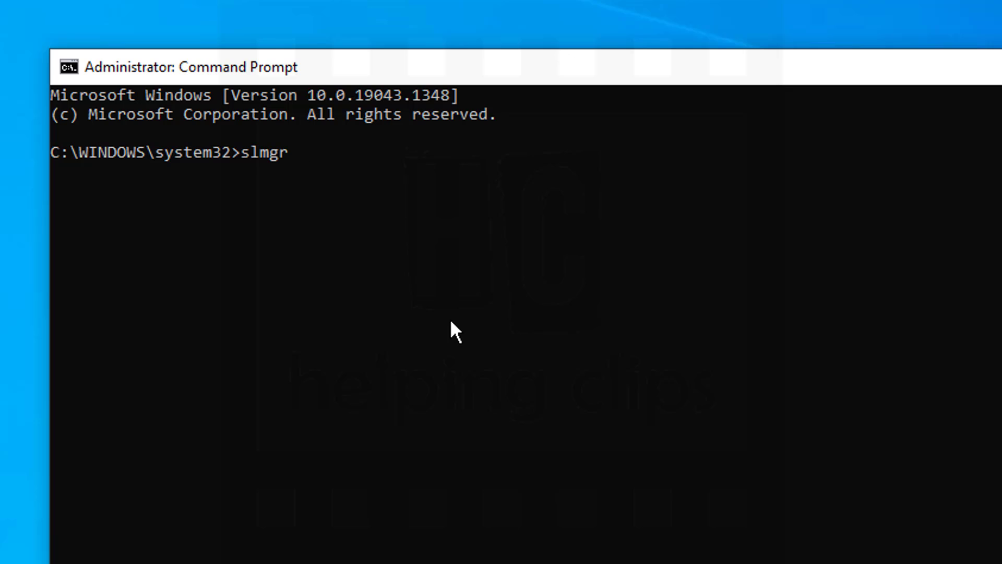
text(/dli)
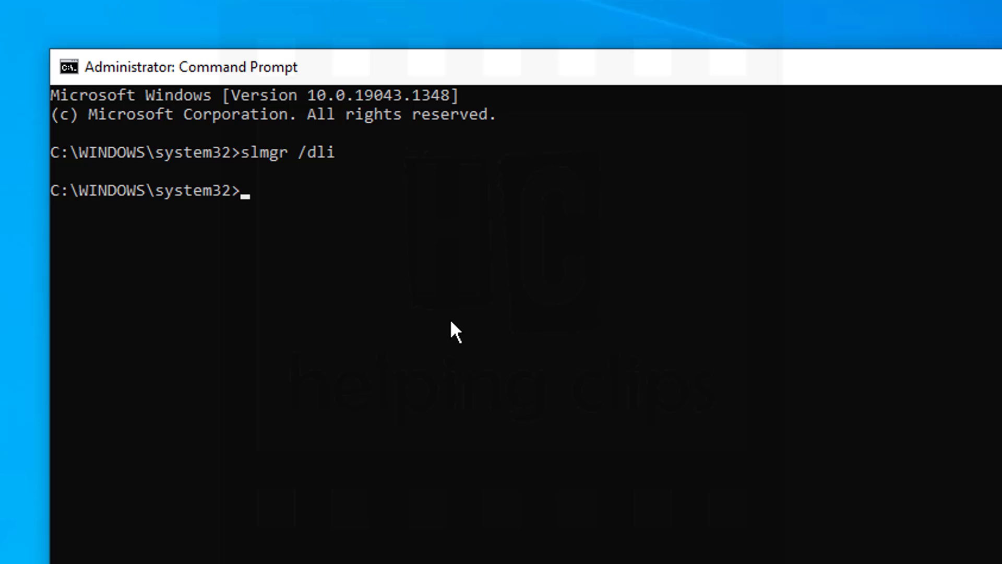
key(enter)
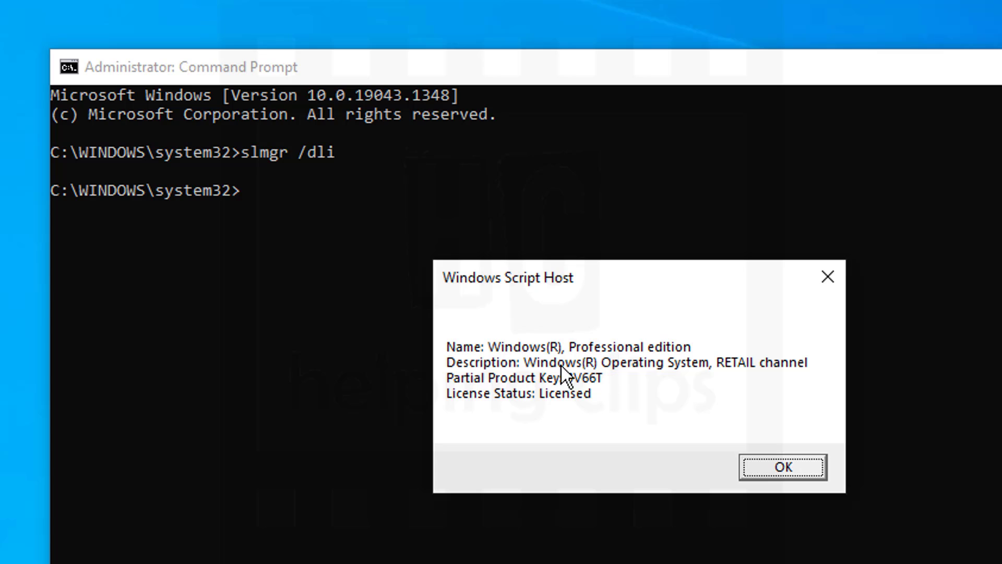
mouse_move(473, 370)
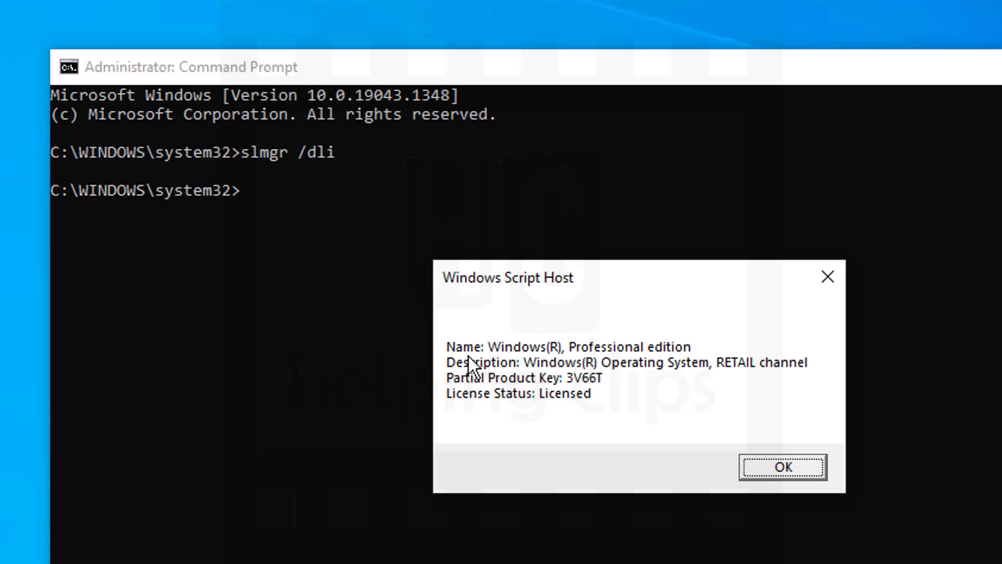
mouse_move(638, 361)
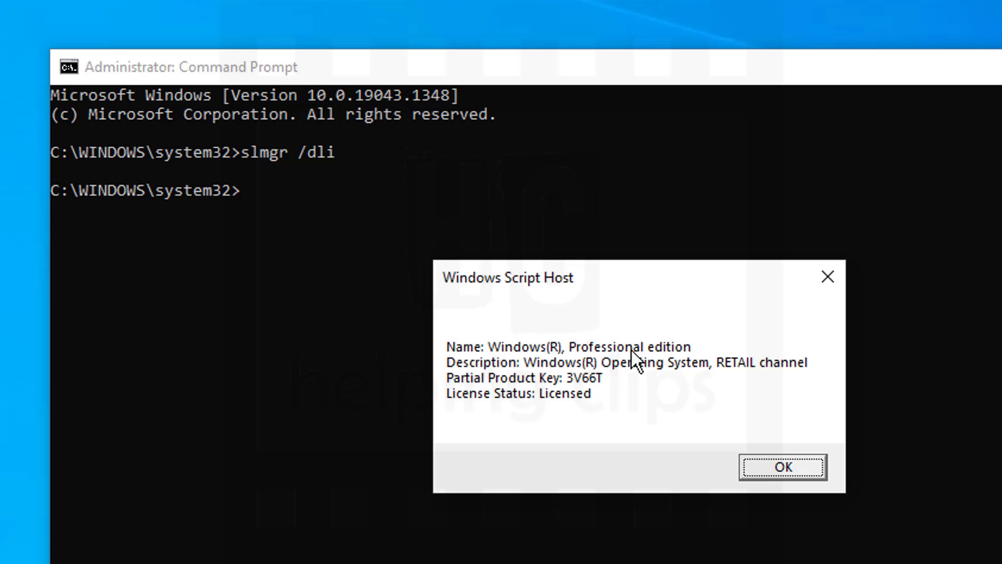
mouse_move(539, 385)
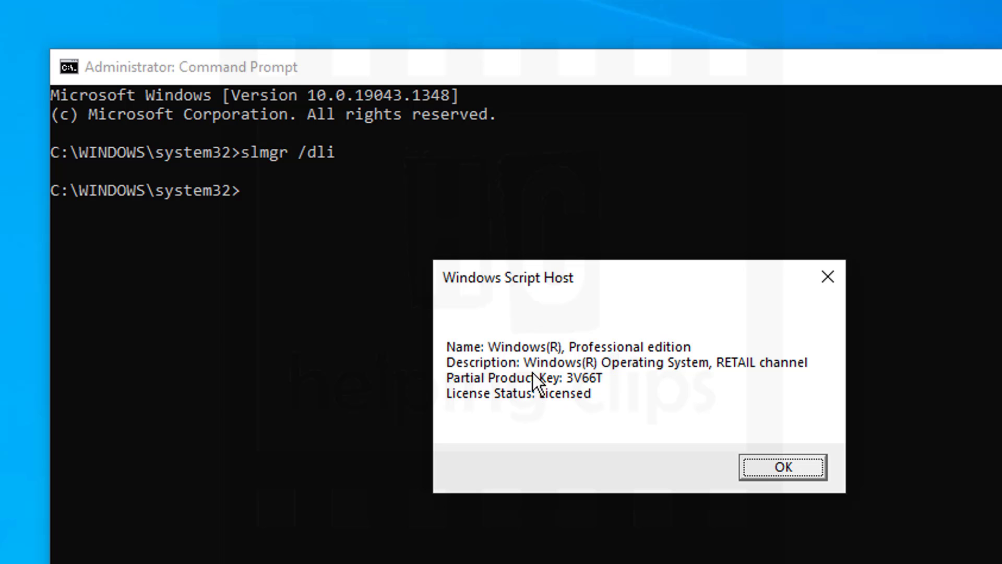
mouse_move(481, 395)
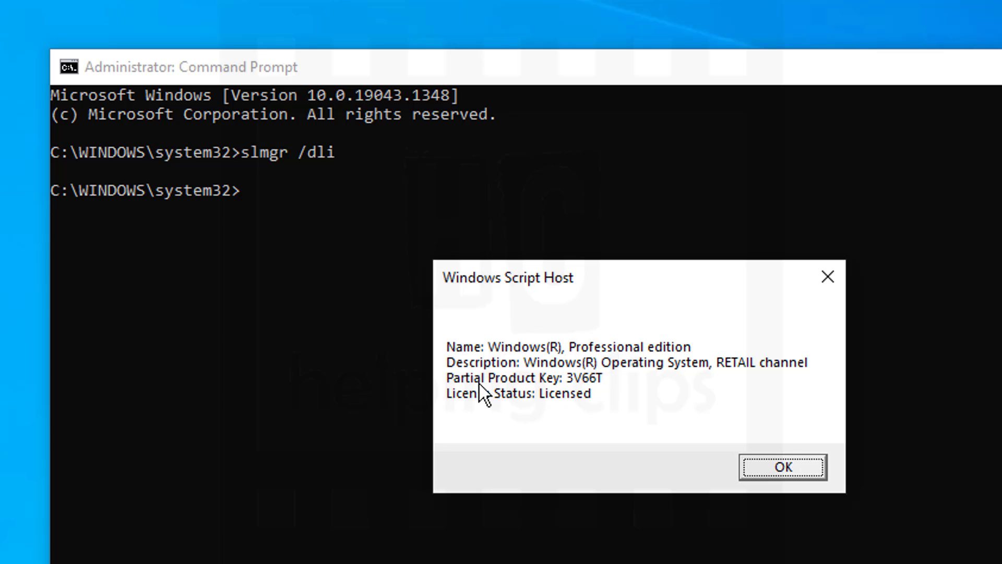
mouse_move(533, 418)
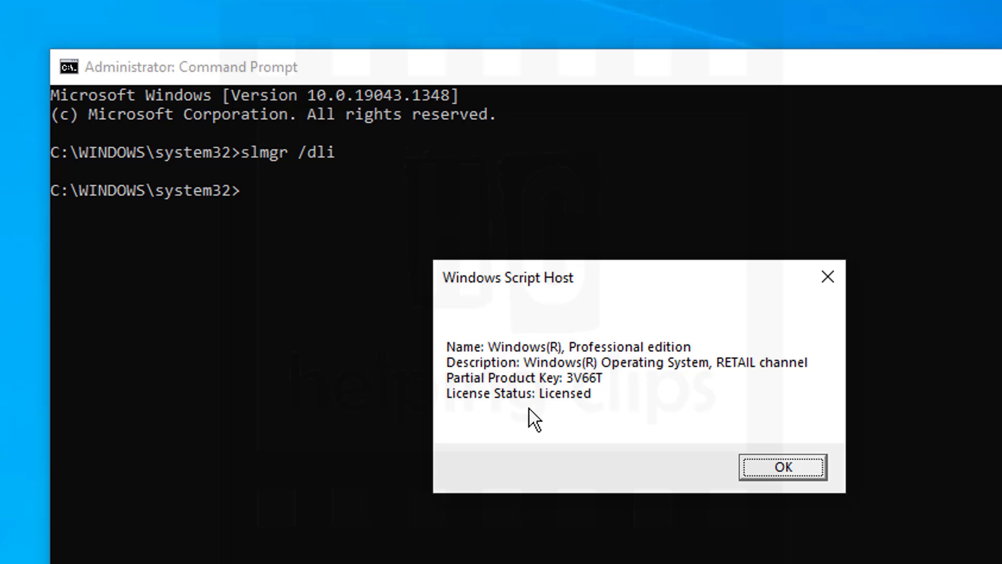
mouse_move(567, 416)
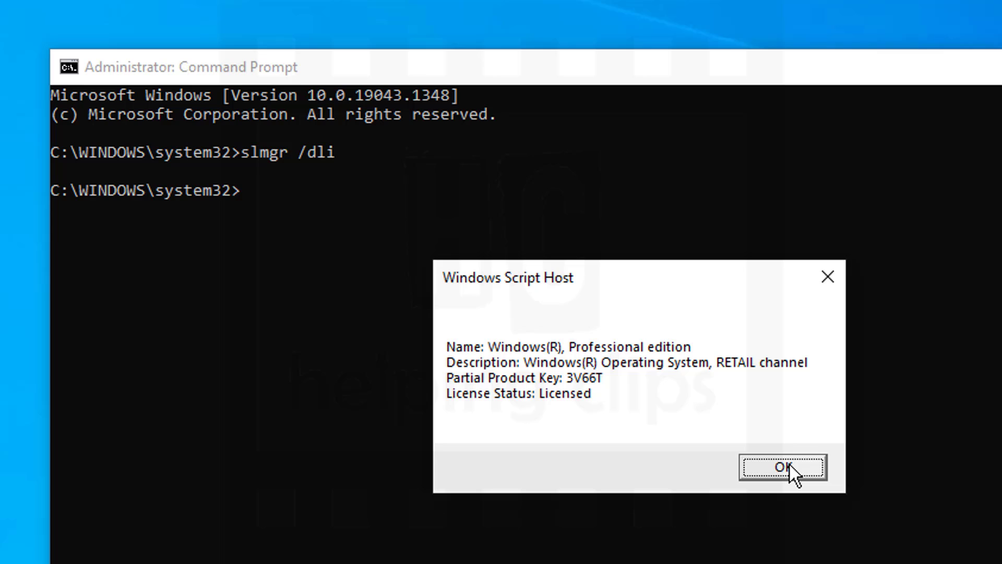
click(782, 467)
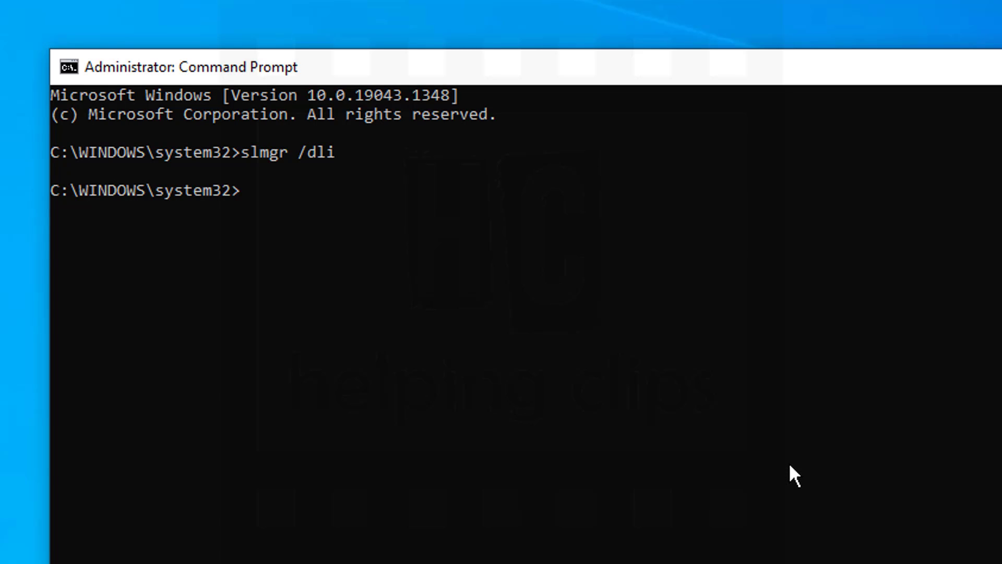
mouse_move(563, 286)
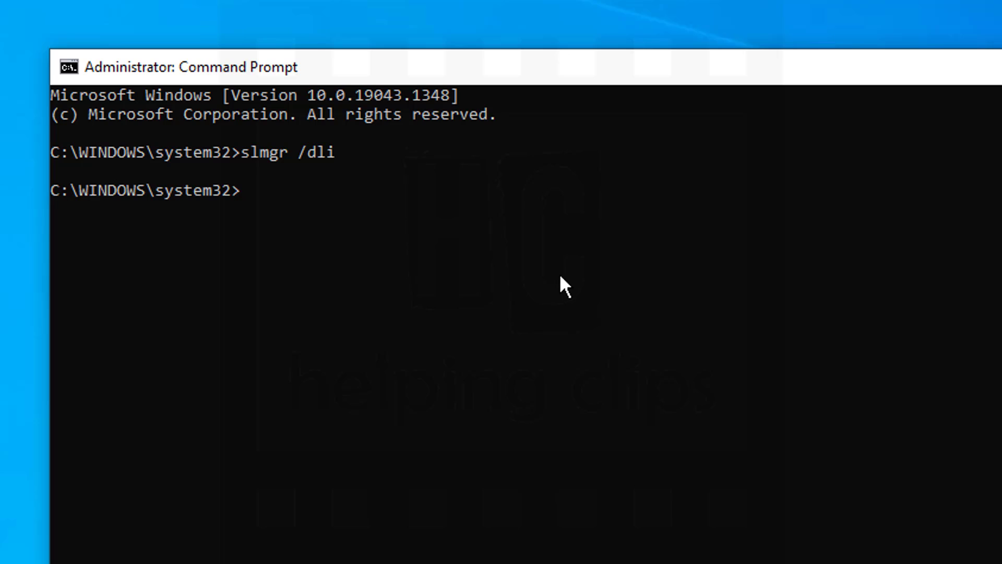
Step: Run wmic OA3xOriginalProductKey query, then enter the SoftwareProtectionPlatform Reg Query
text(wmic path SoftwareLicensingService get OA3xOriginalProductKey)
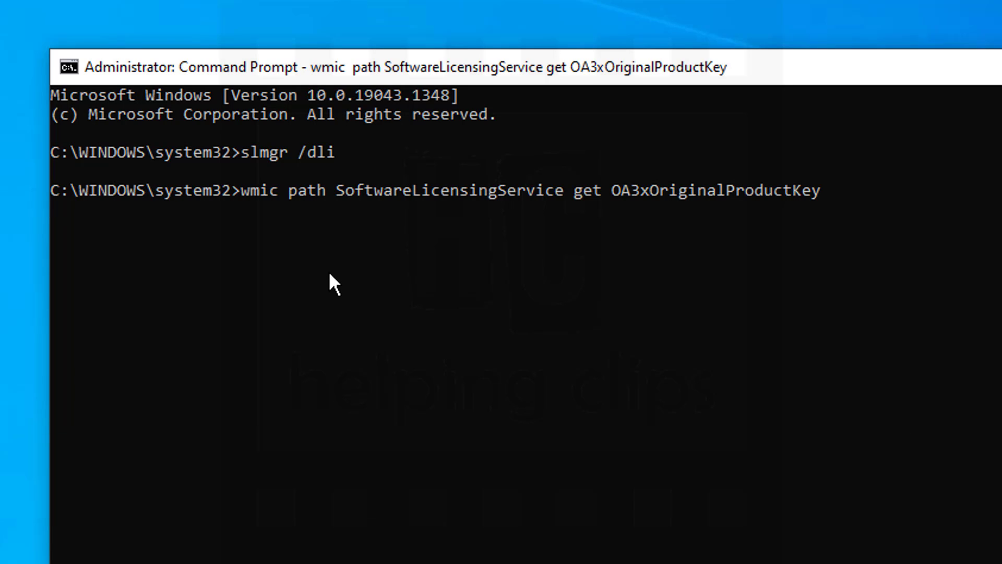
key(enter)
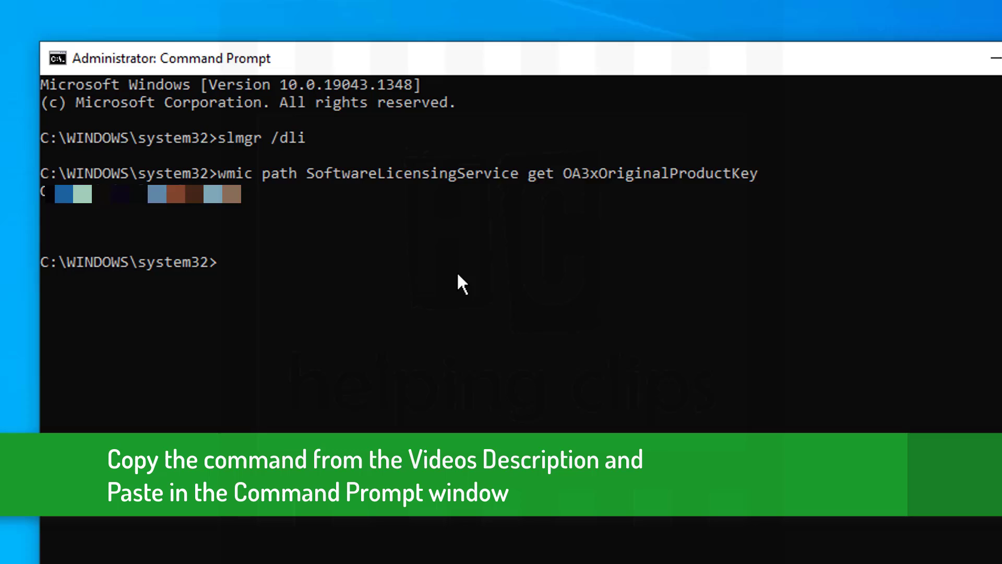
text(Reg Query "HKEY_LOCAL_MACHINE\SOFTWARE\Microsoft\Windows NT\CurrentVersion\SoftwareProtectionPlatform" /v BackupProductKeyDefault)
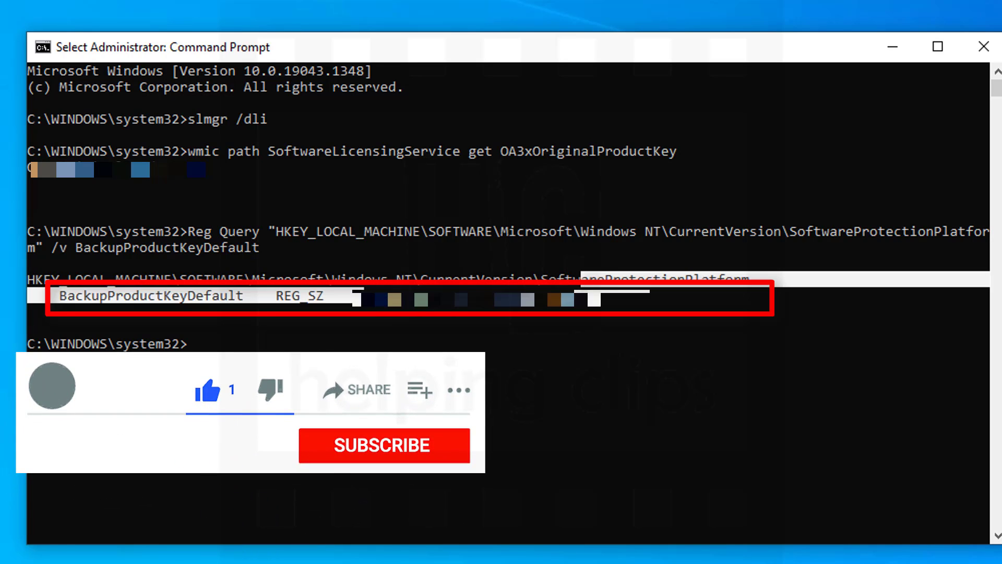
Step: Show the BackupProductKeyDefault result and prepare regedit in the Run box
click(384, 445)
text(regedit)
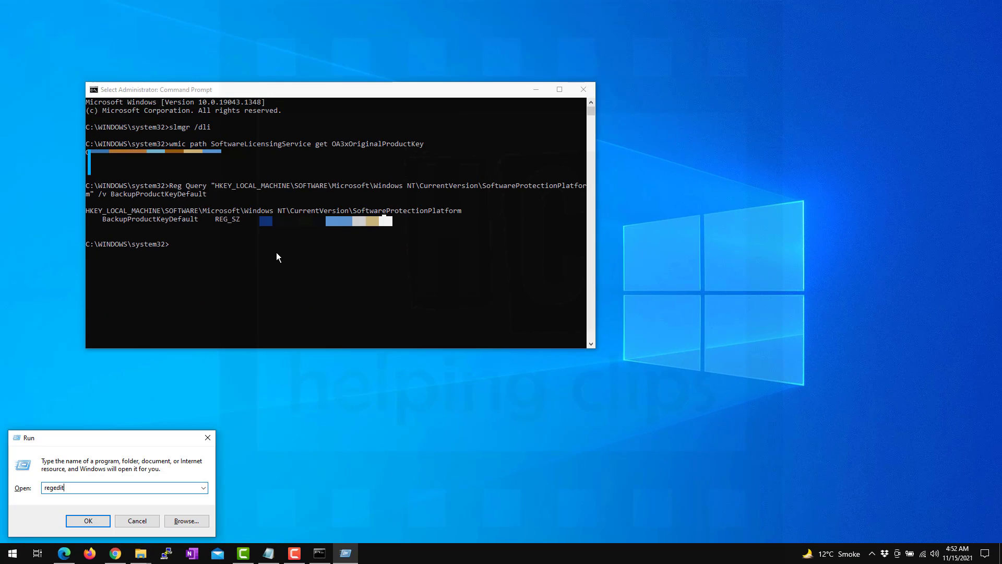
Step: Launch Registry Editor and browse HKEY_LOCAL_MACHINE\SOFTWARE\Microsoft down to Windows NT
click(88, 520)
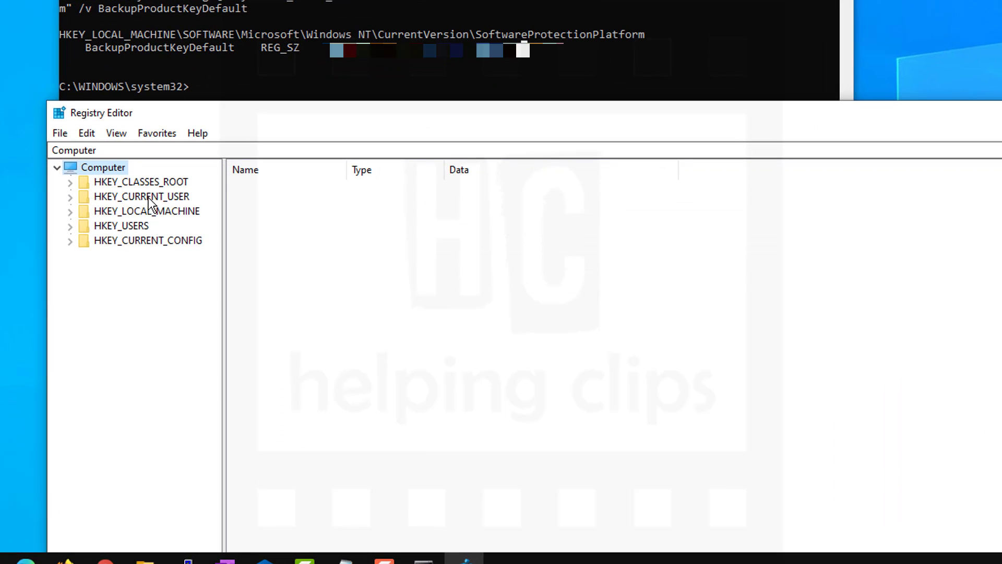
click(145, 210)
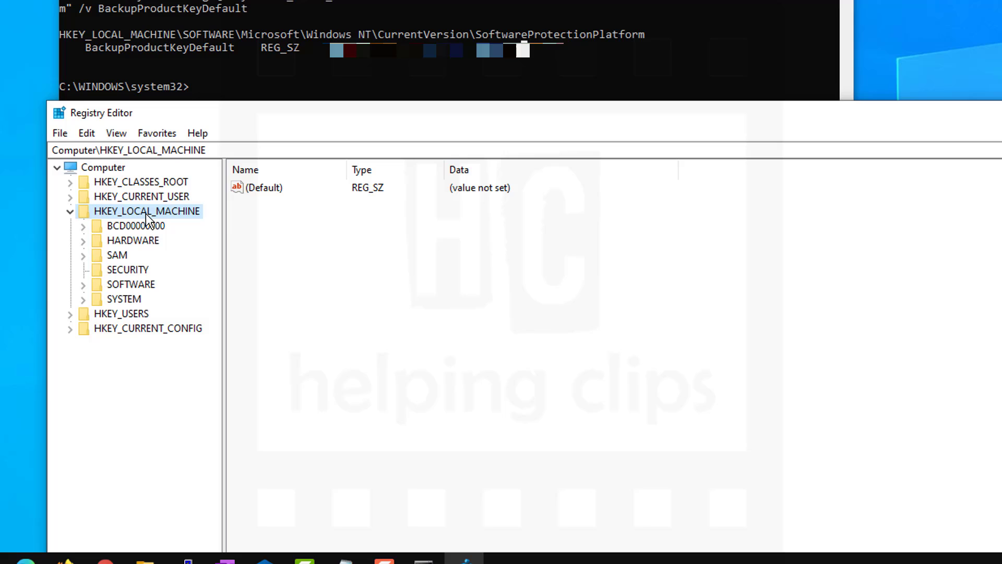
mouse_move(139, 288)
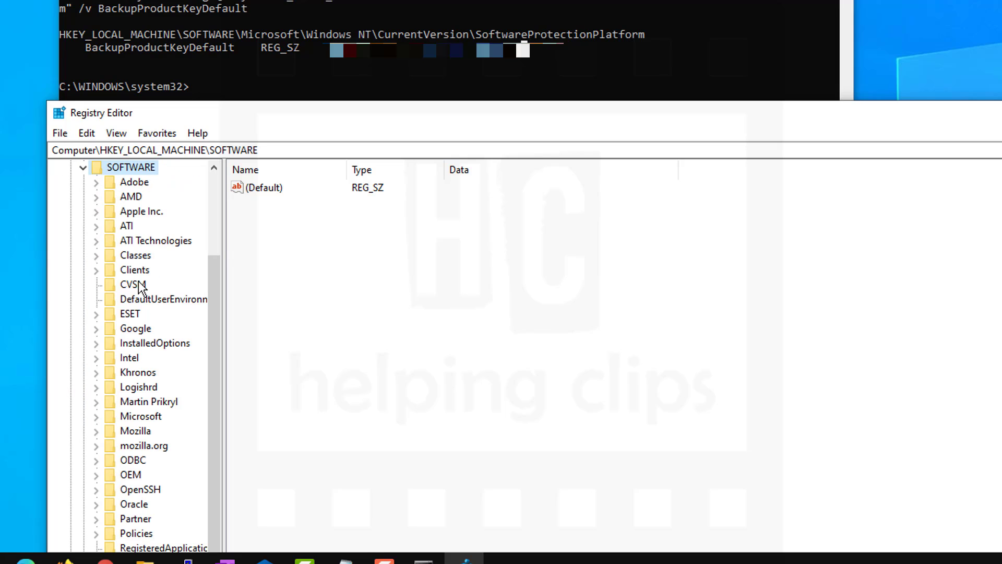
scroll(down, 3)
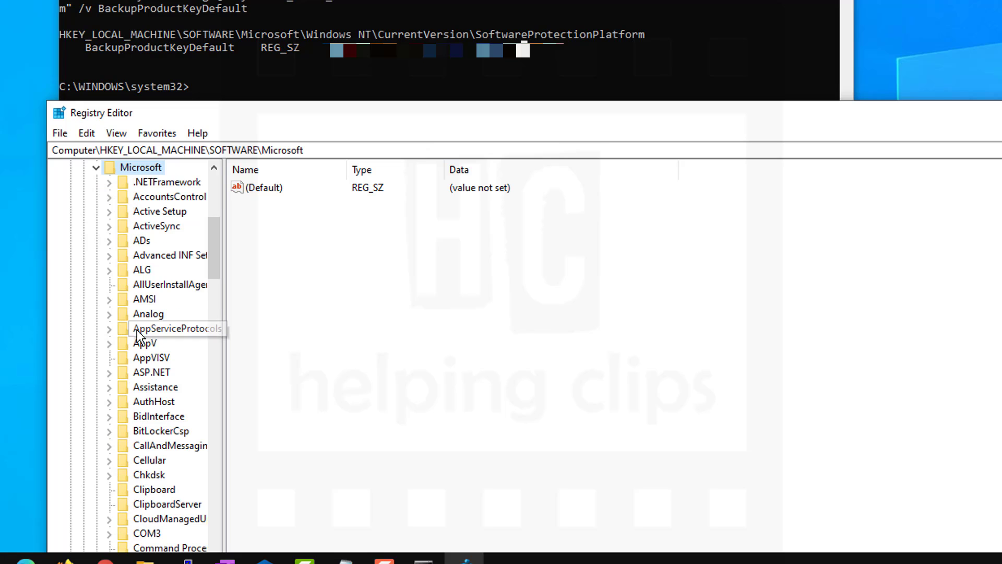
scroll(down, 3)
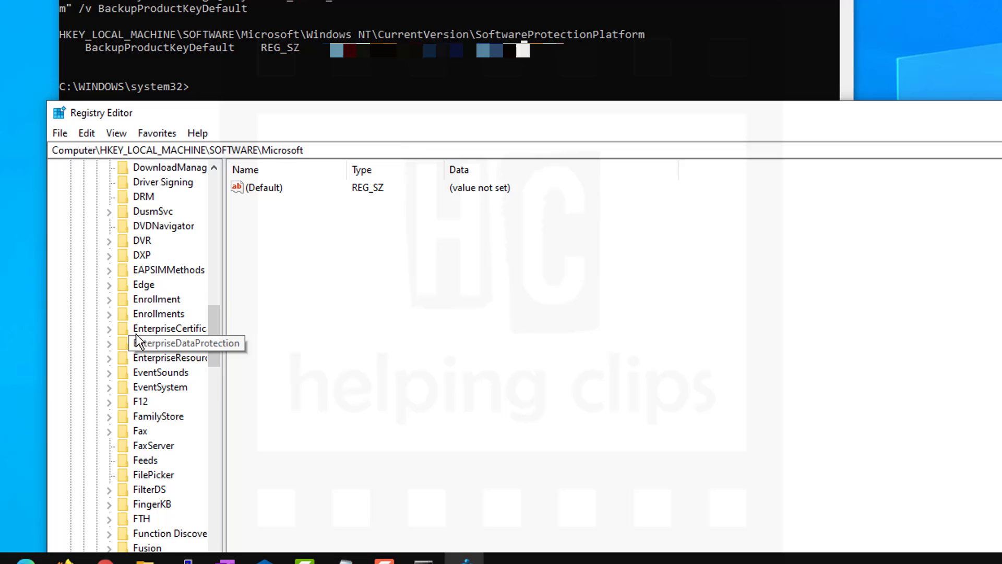
scroll(down, 3)
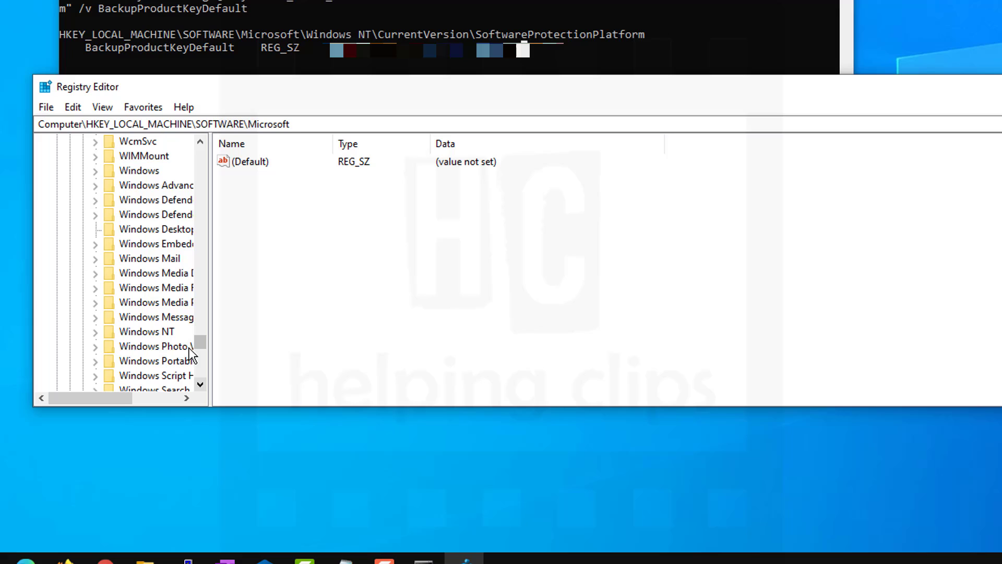
Step: Open Windows NT\CurrentVersion\SoftwareProtectionPlatform and select BackupProductKeyDefault
click(147, 331)
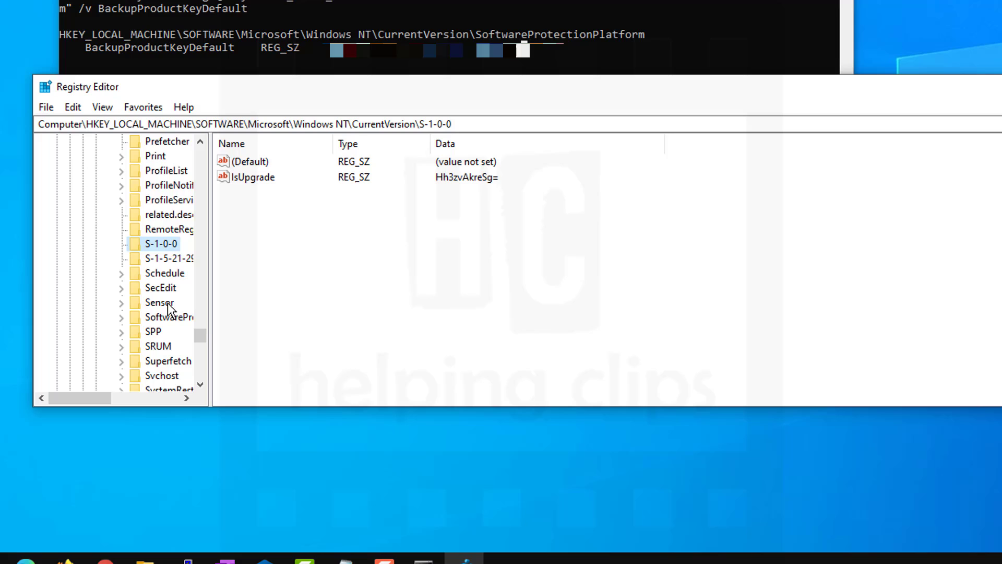
click(170, 317)
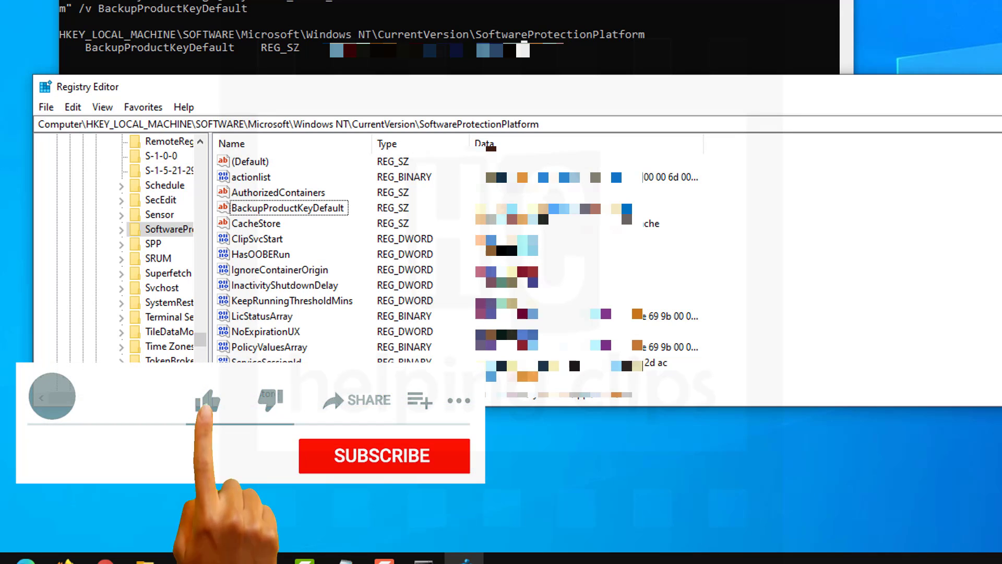
click(207, 400)
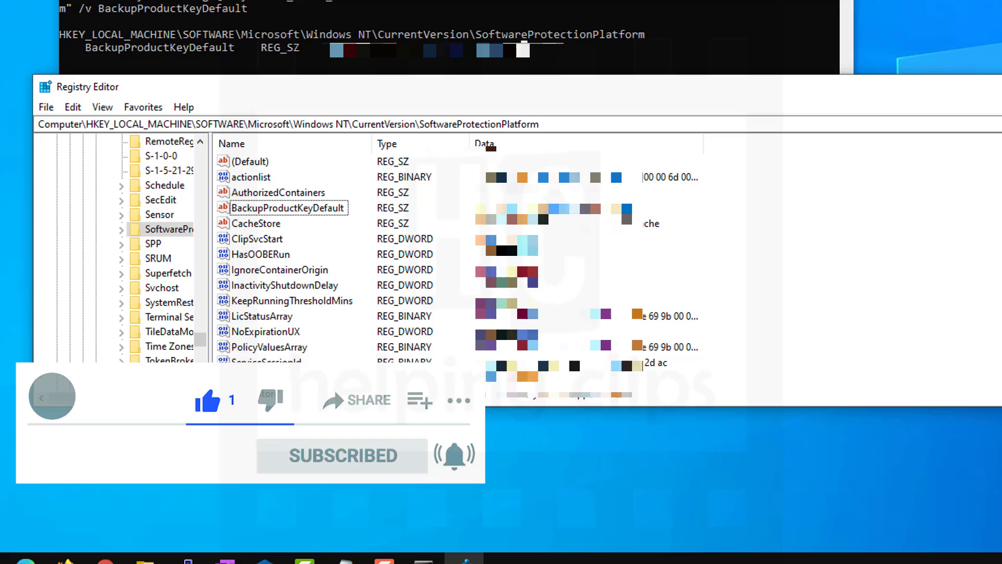